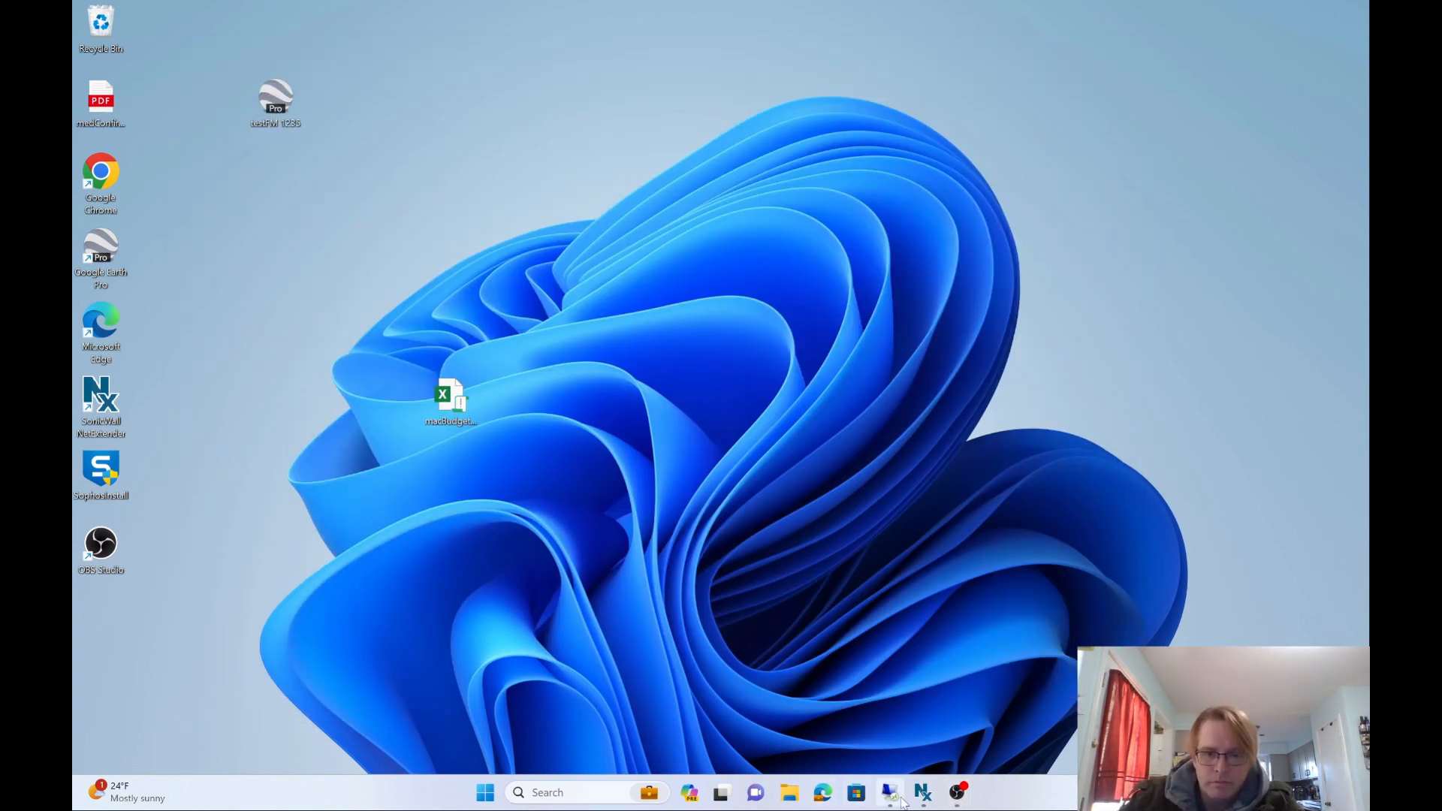
# Switch to the open OpenRoads Designer model showing the traffic control layout boundary
pyautogui.click(888, 792)
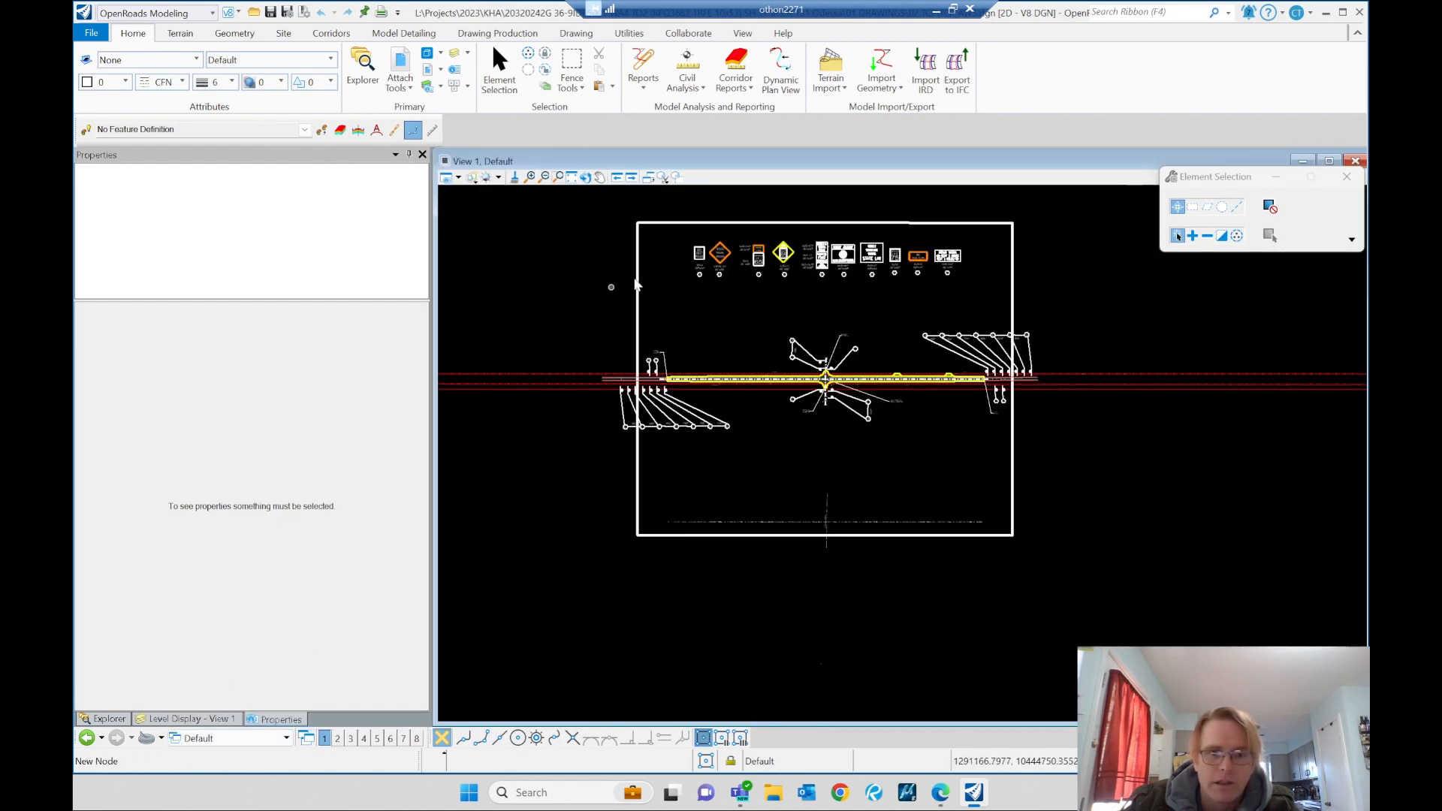
# Select the named boundary and toggle AccuDraw on from the Primary tools
pyautogui.click(638, 218)
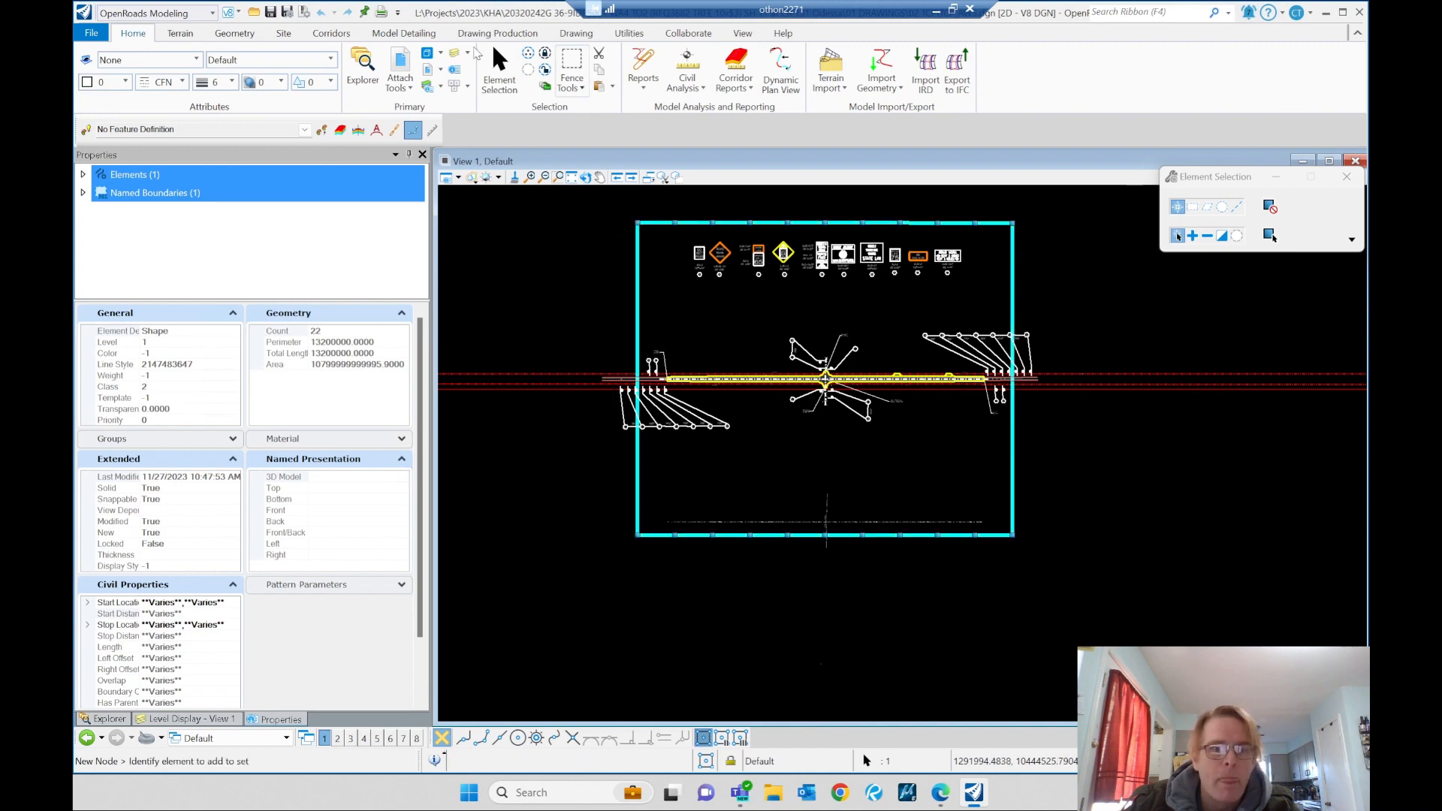
pyautogui.click(456, 84)
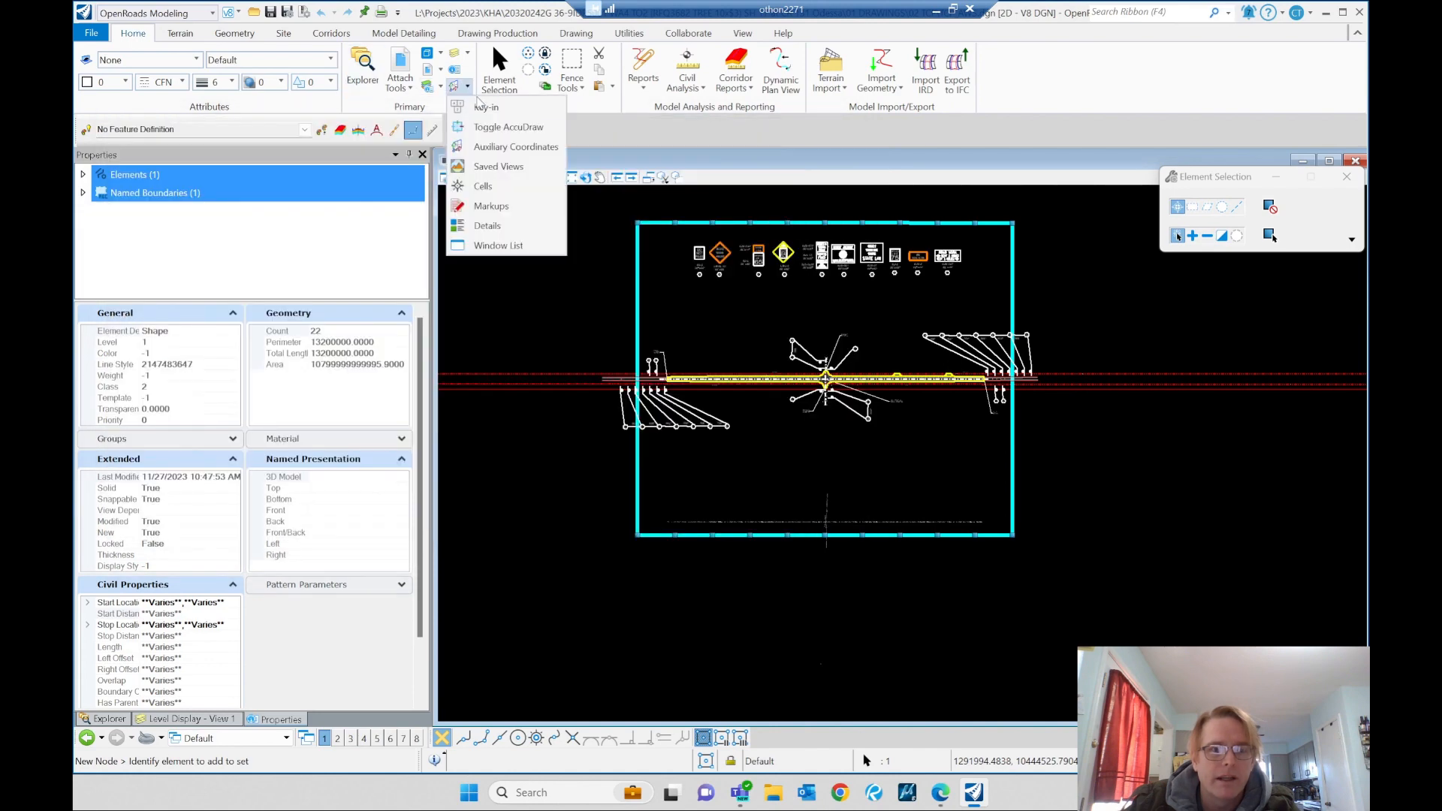
pyautogui.click(509, 126)
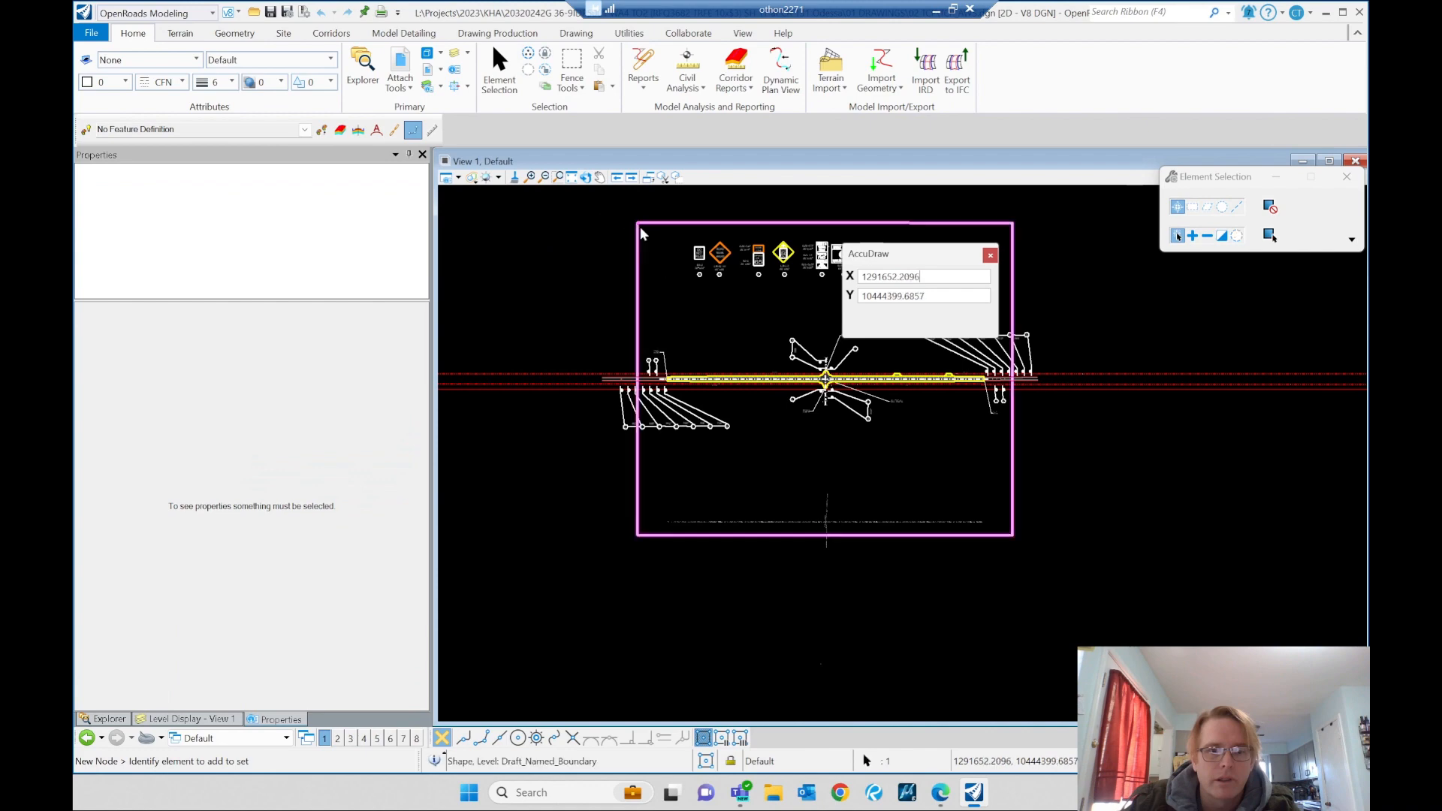
# Stretch the boundary's left vertex outward by 250 ft using AccuDraw entry
pyautogui.click(637, 221)
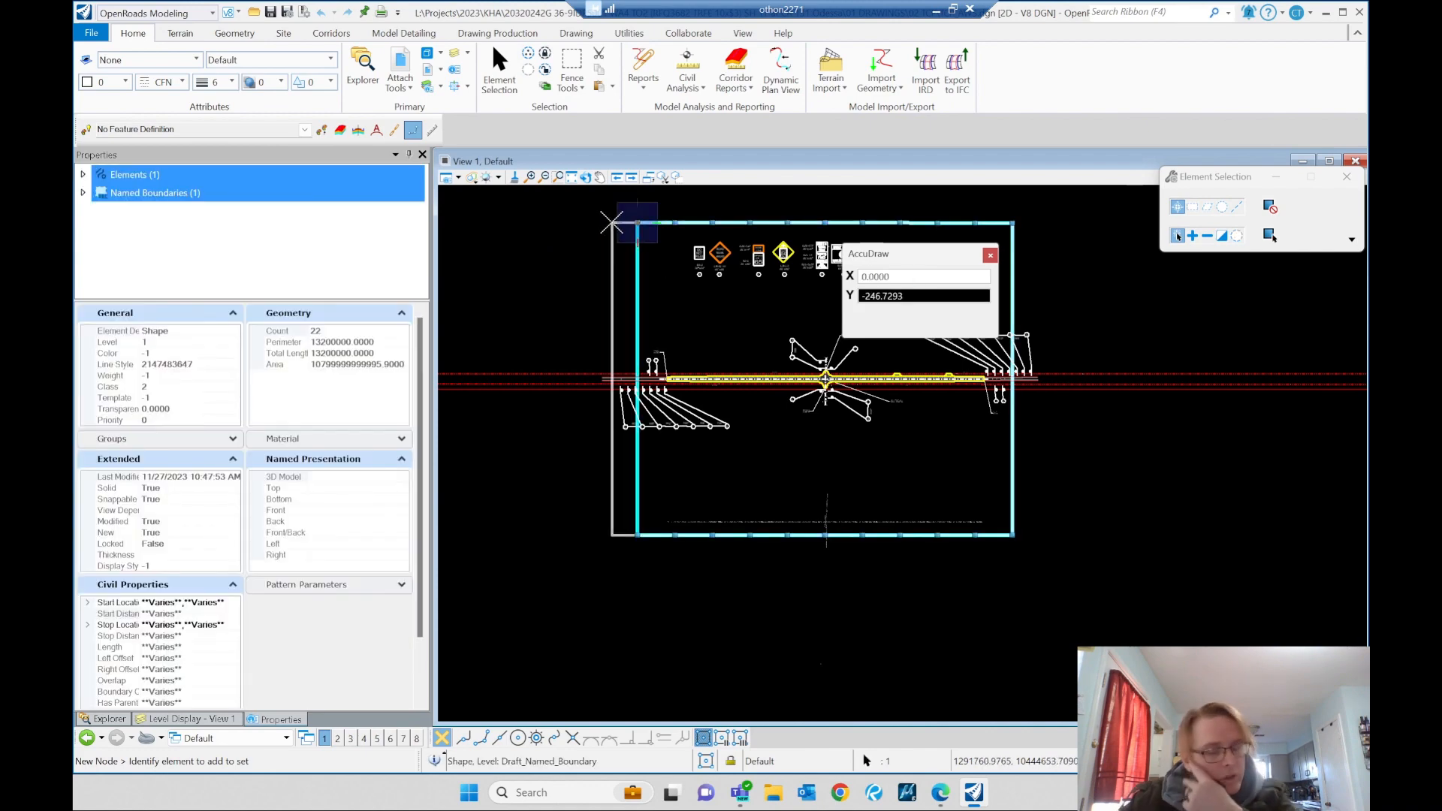
pyautogui.write('250')
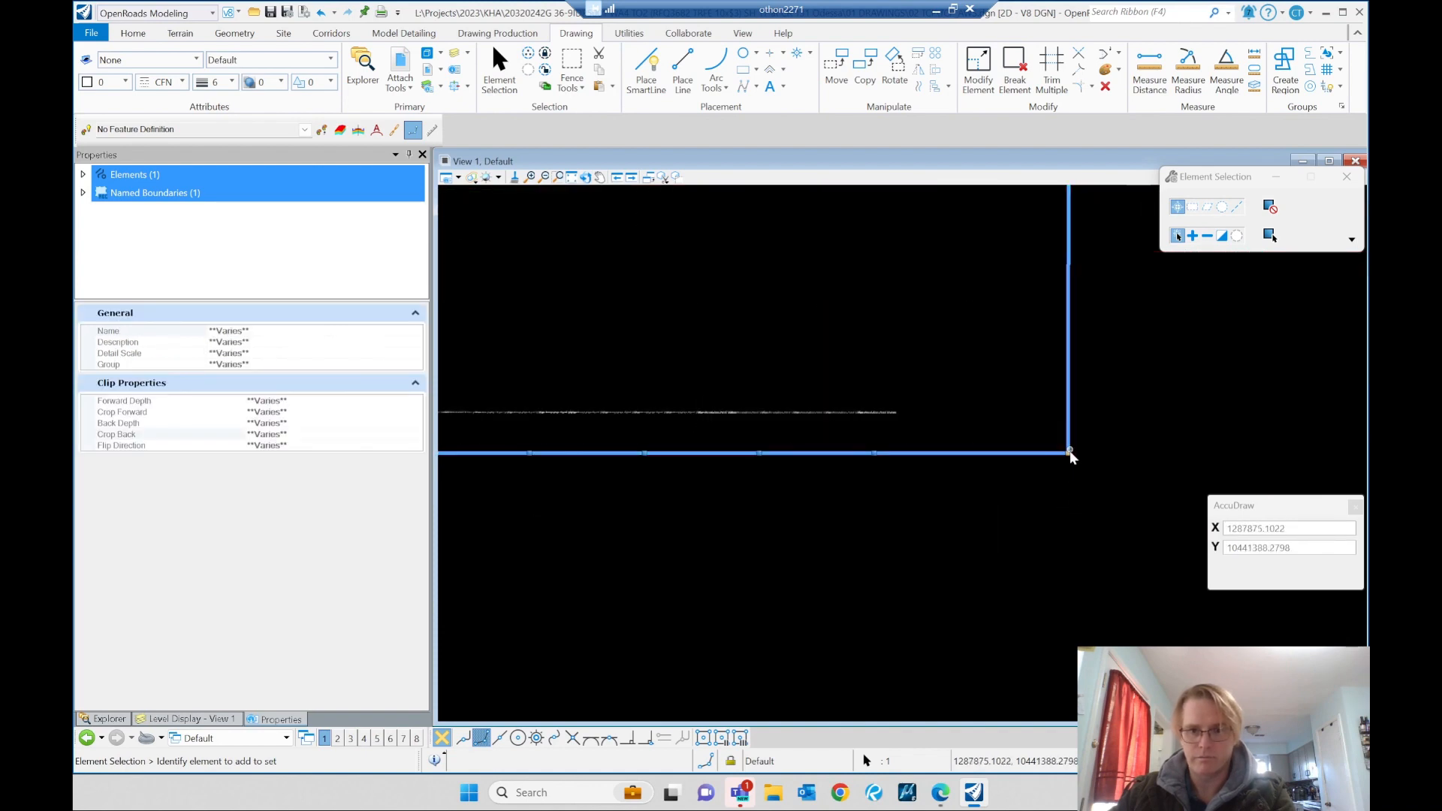
# Switch to the AWS - Plan 1 sheet and show its References list
pyautogui.click(1068, 454)
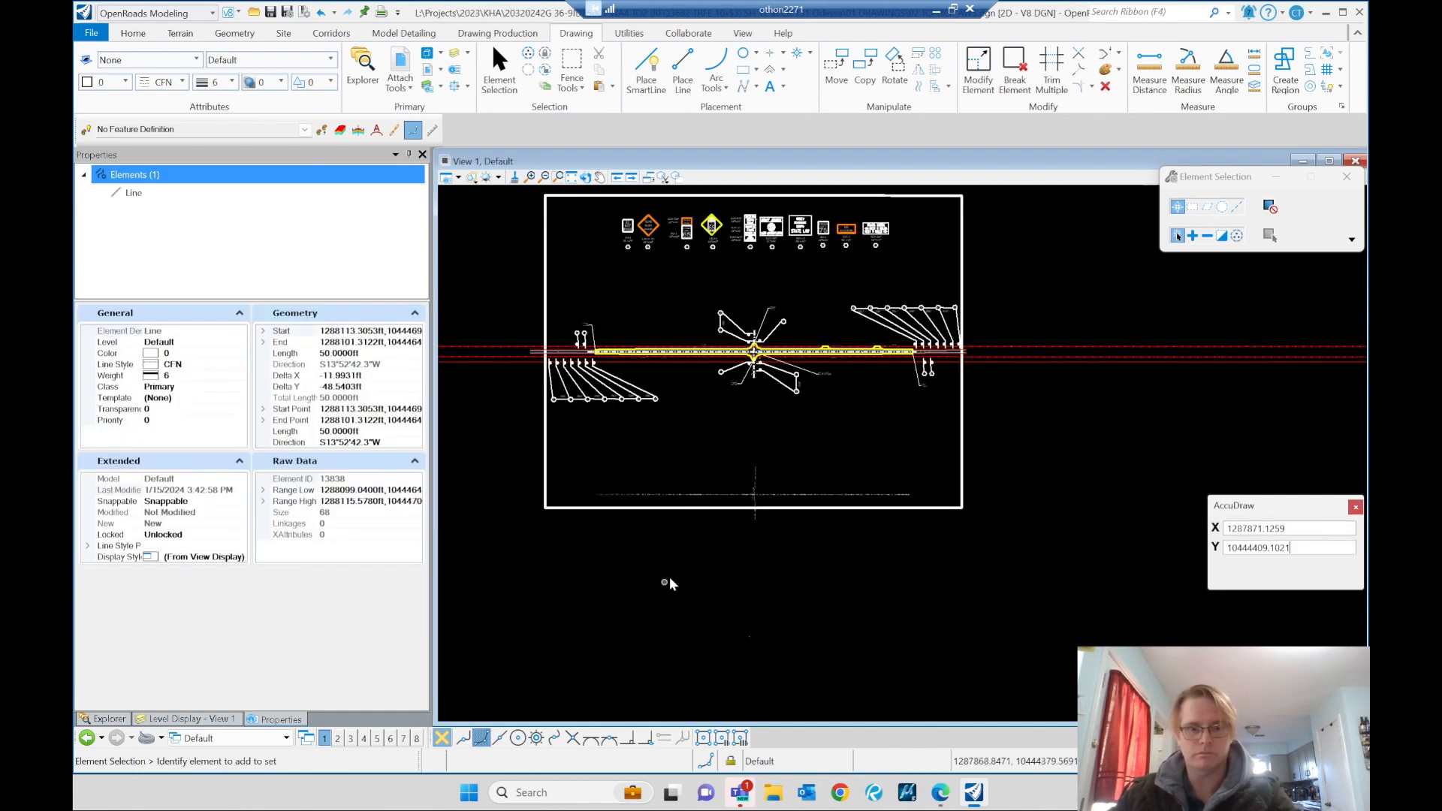
pyautogui.click(305, 738)
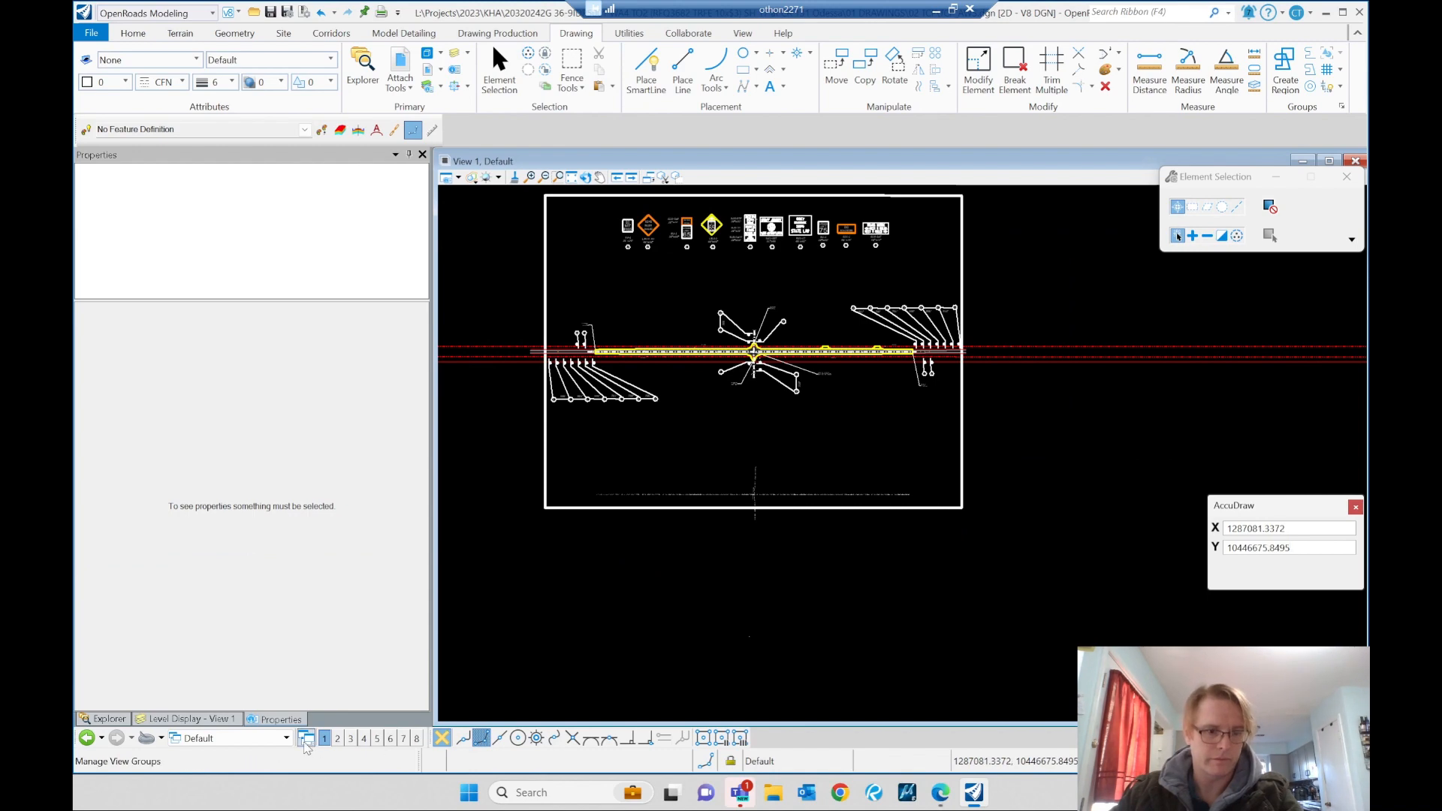
pyautogui.click(307, 738)
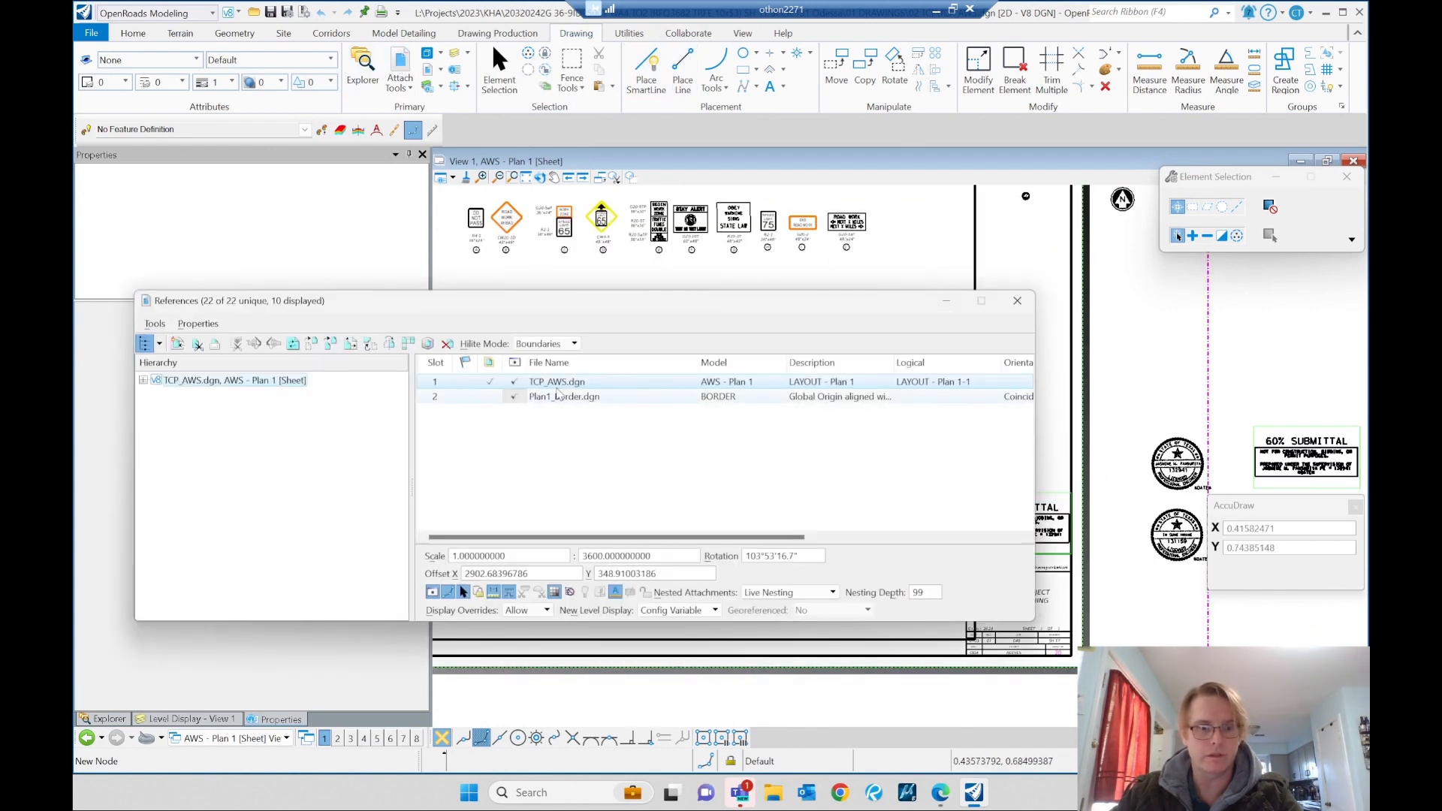
# Start the Move command on the TCP_AWS.dgn reference from its context menu
pyautogui.rightClick(556, 382)
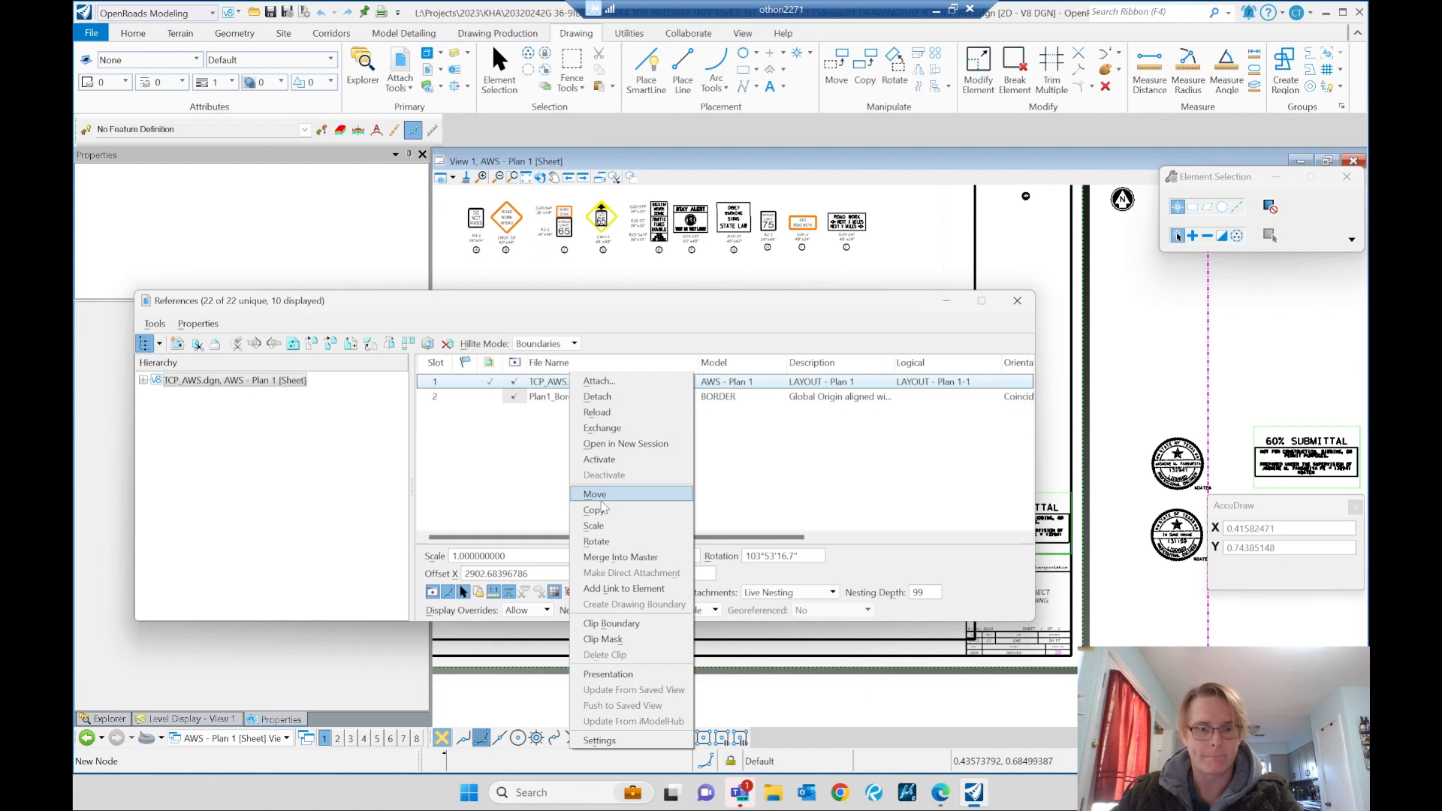
pyautogui.click(595, 495)
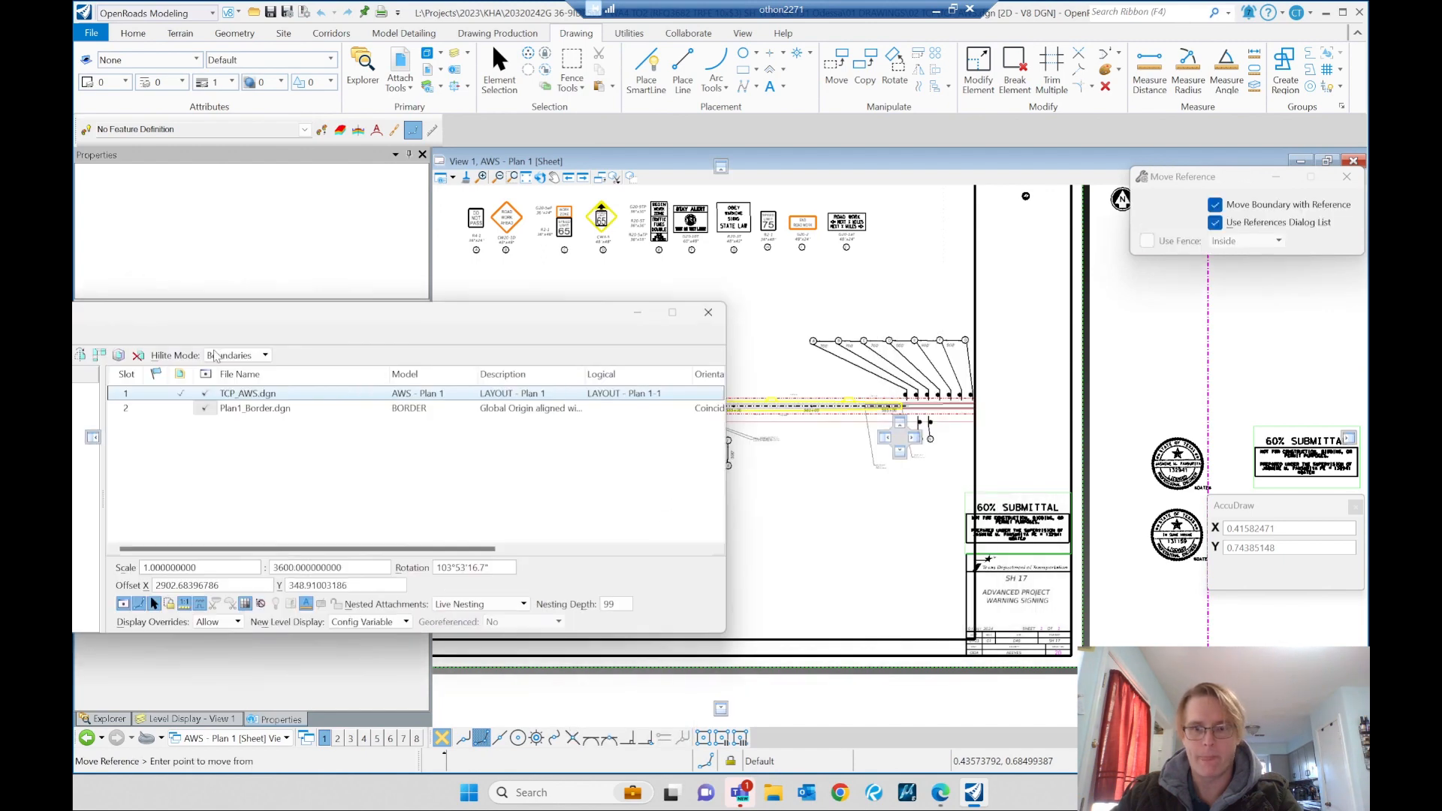